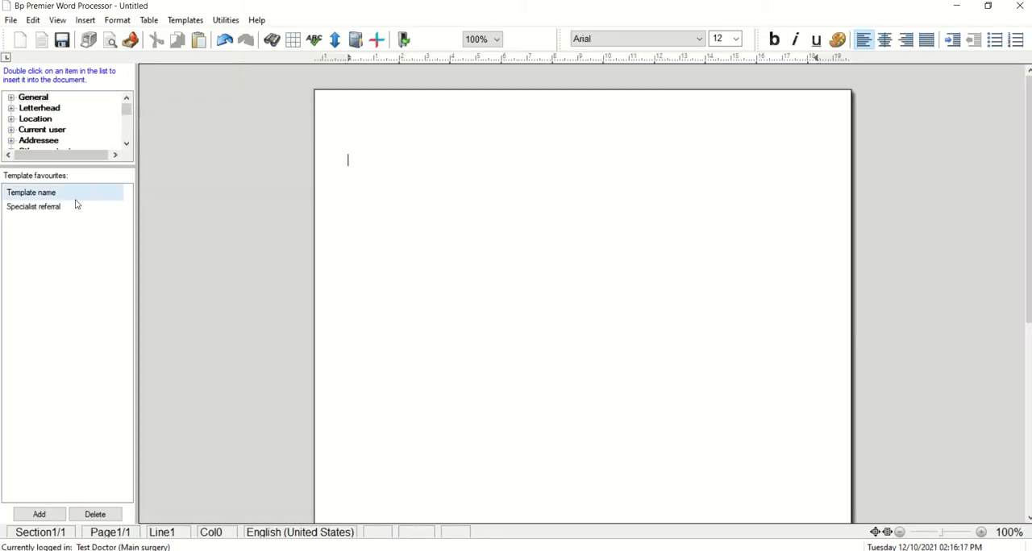
Start a new Specialist referral letter from Template favourites
{"action": "double_click", "coordinate": [32, 206]}
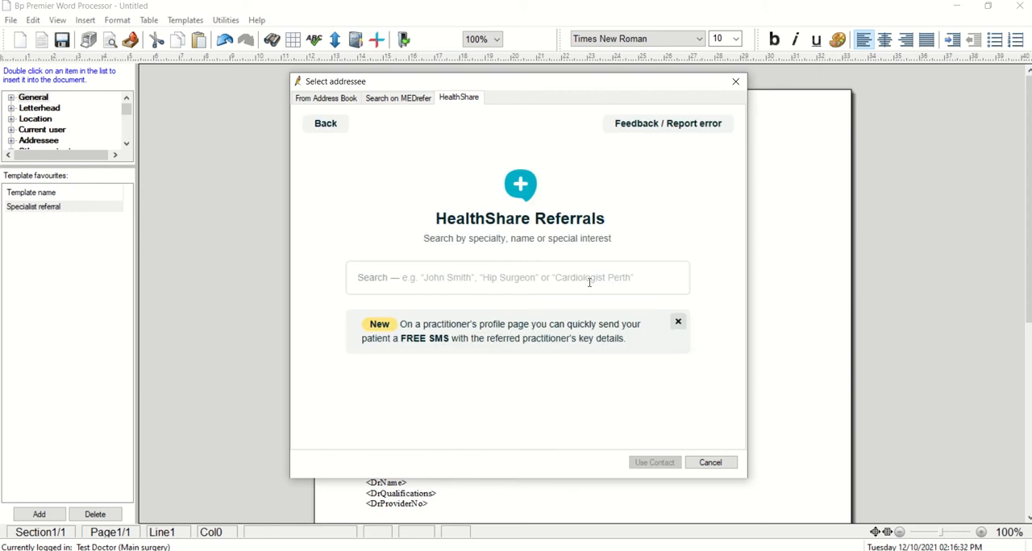
Search HealthShare for Orthopaedic Surgeons ('orth') in Sydney NSW 2000
{"action": "left_click", "coordinate": [517, 277]}
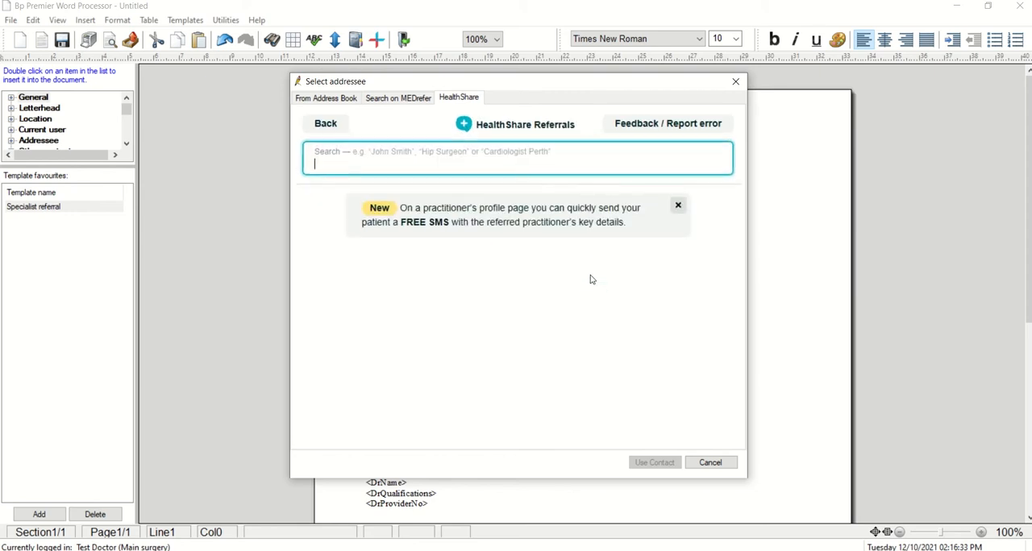
{"action": "type", "text": "orthop"}
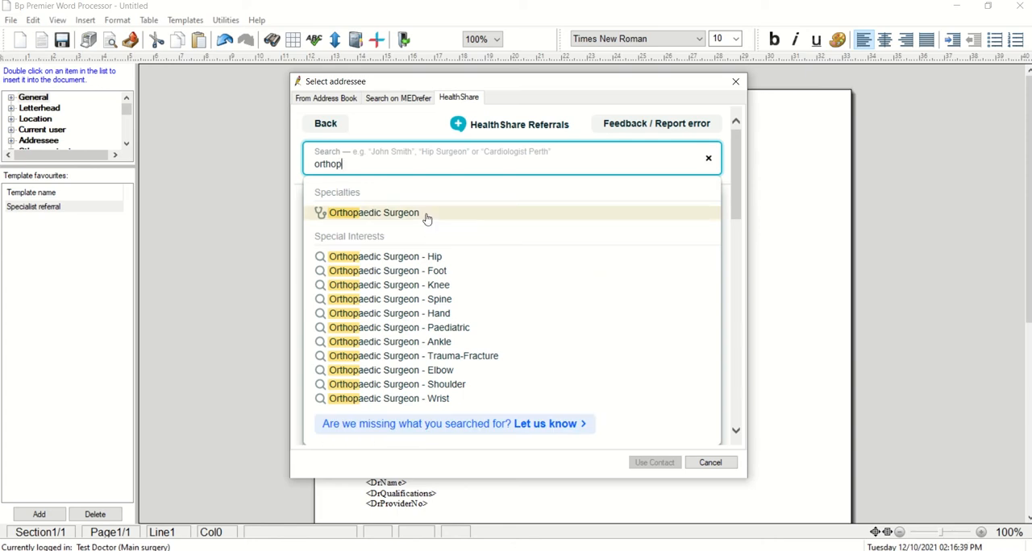
{"action": "left_click", "coordinate": [374, 213]}
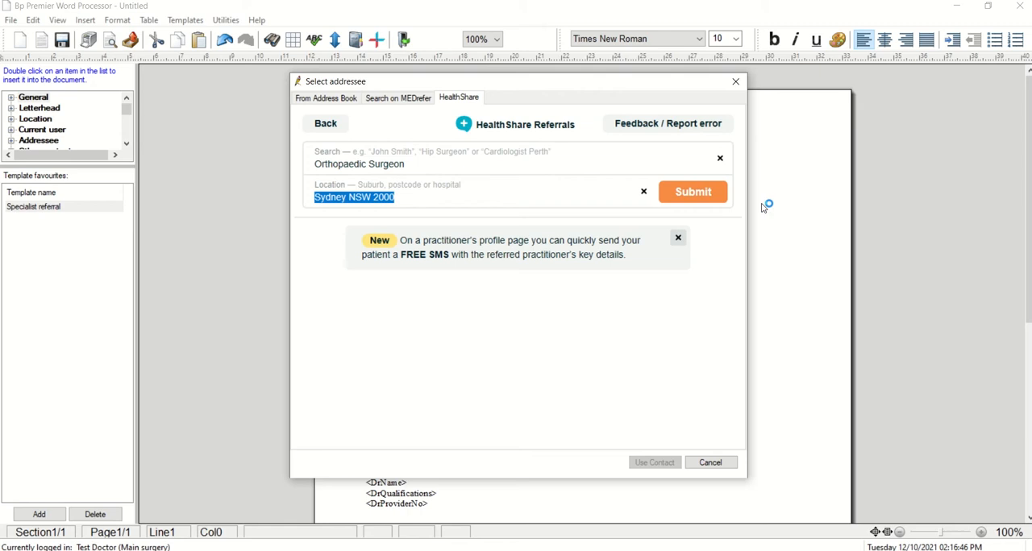
{"action": "left_click", "coordinate": [691, 192]}
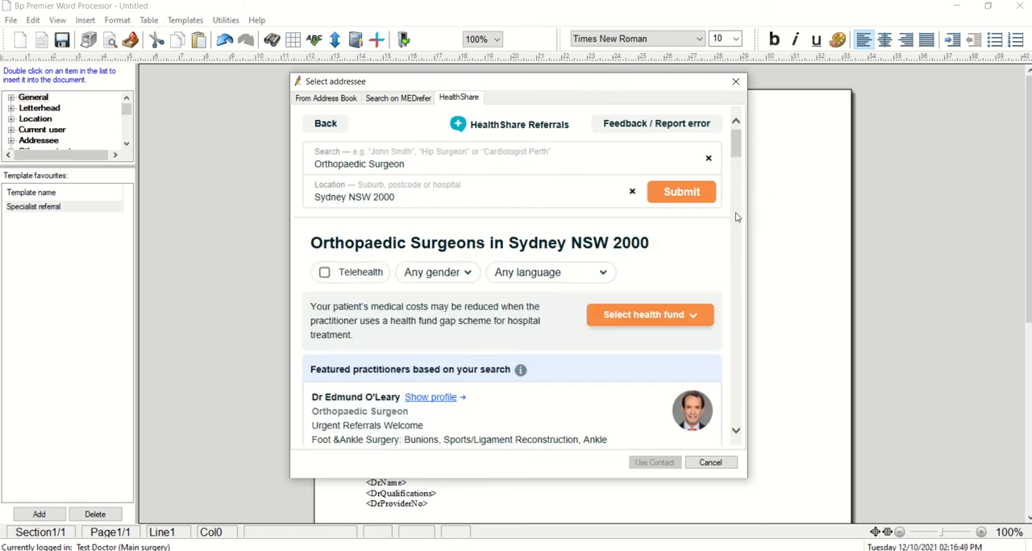
{"action": "scroll", "scroll_direction": "down", "scroll_amount": 3}
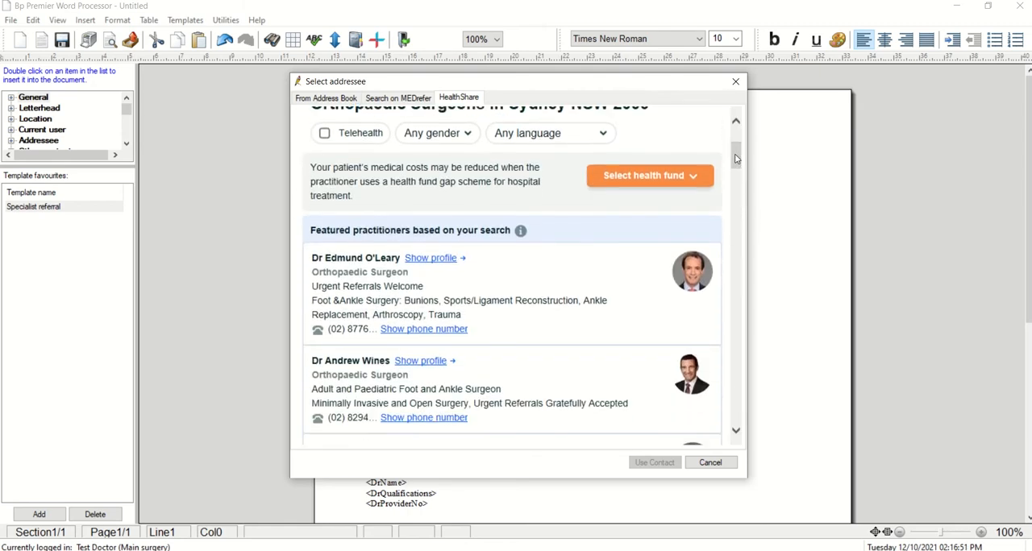
{"action": "left_click", "coordinate": [648, 176]}
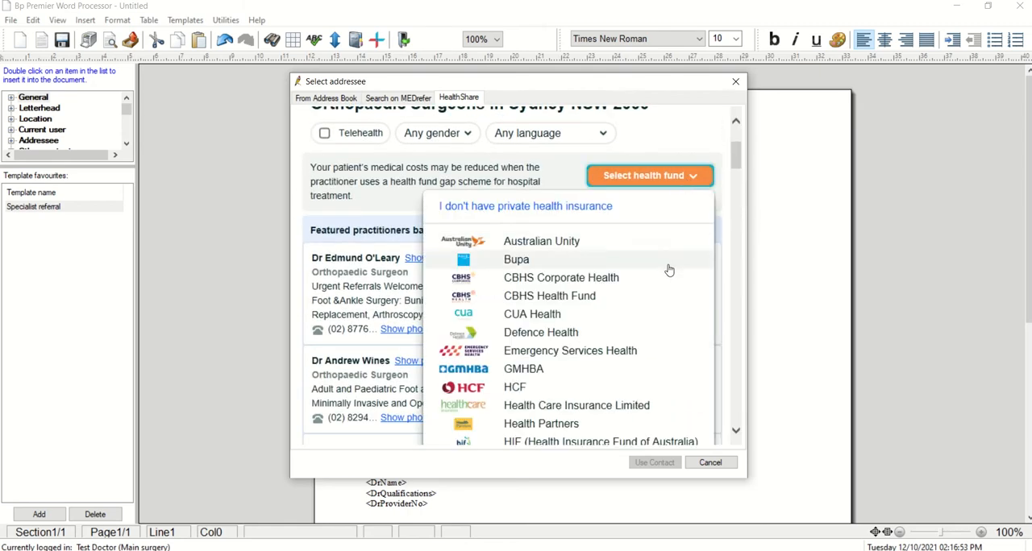
{"action": "mouse_move", "coordinate": [645, 422]}
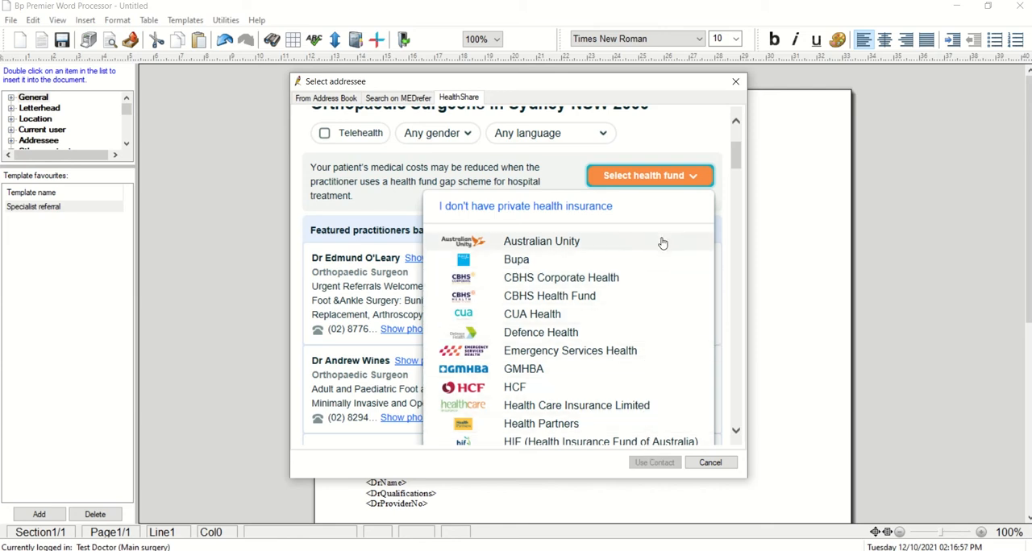
{"action": "left_click", "coordinate": [648, 176]}
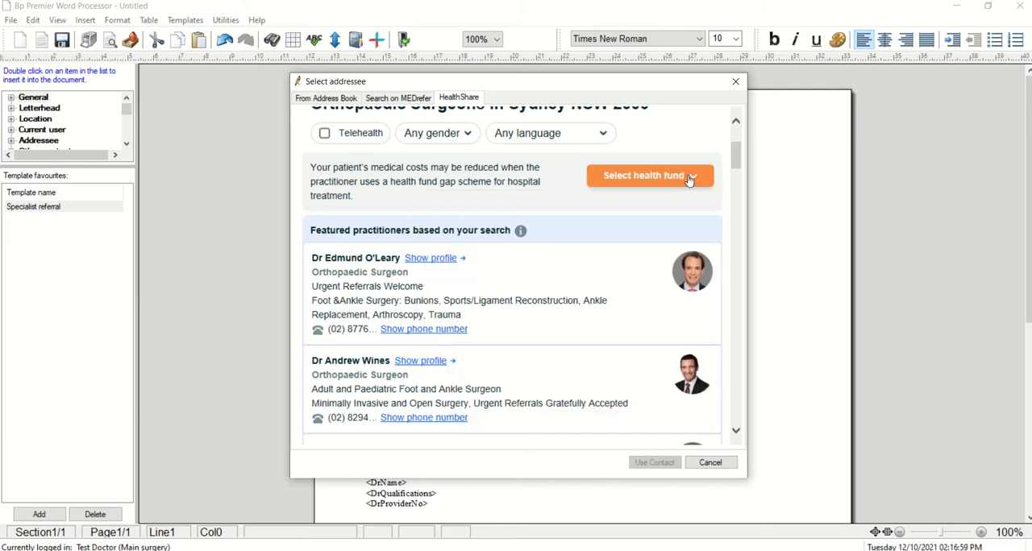
{"action": "scroll", "scroll_direction": "down", "scroll_amount": 3}
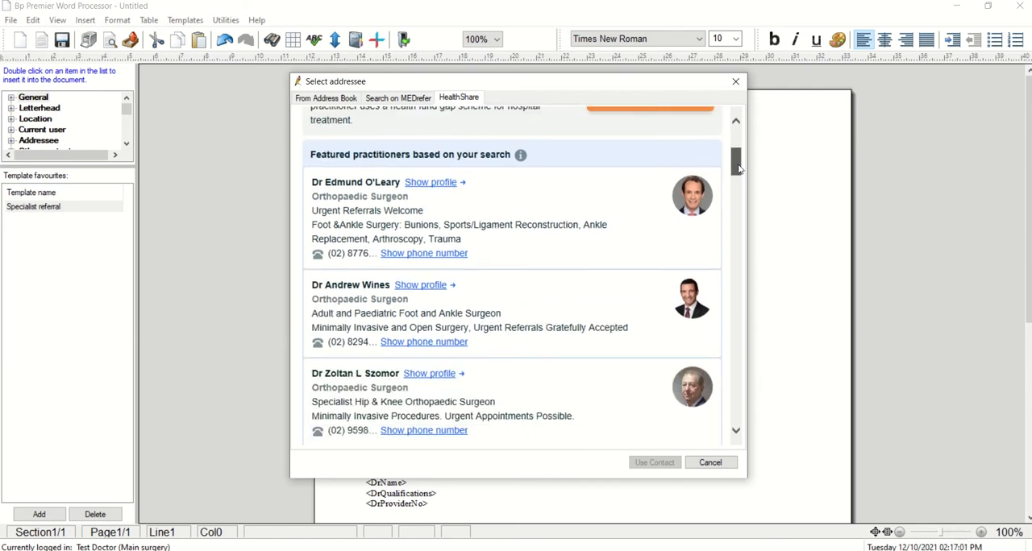
{"action": "scroll", "scroll_direction": "down", "scroll_amount": 3}
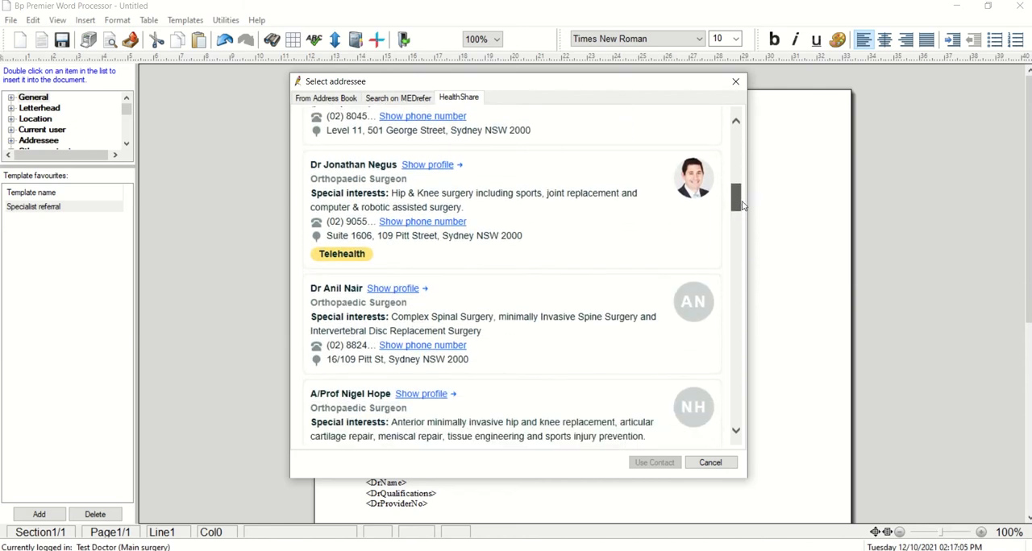
{"action": "scroll", "scroll_direction": "down", "scroll_amount": 3}
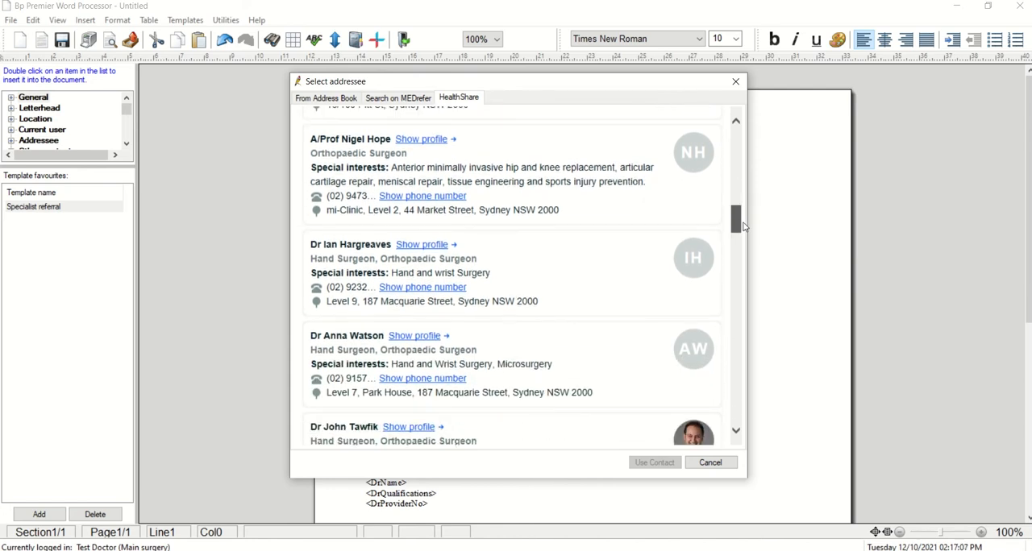
{"action": "scroll", "scroll_direction": "down", "scroll_amount": 3}
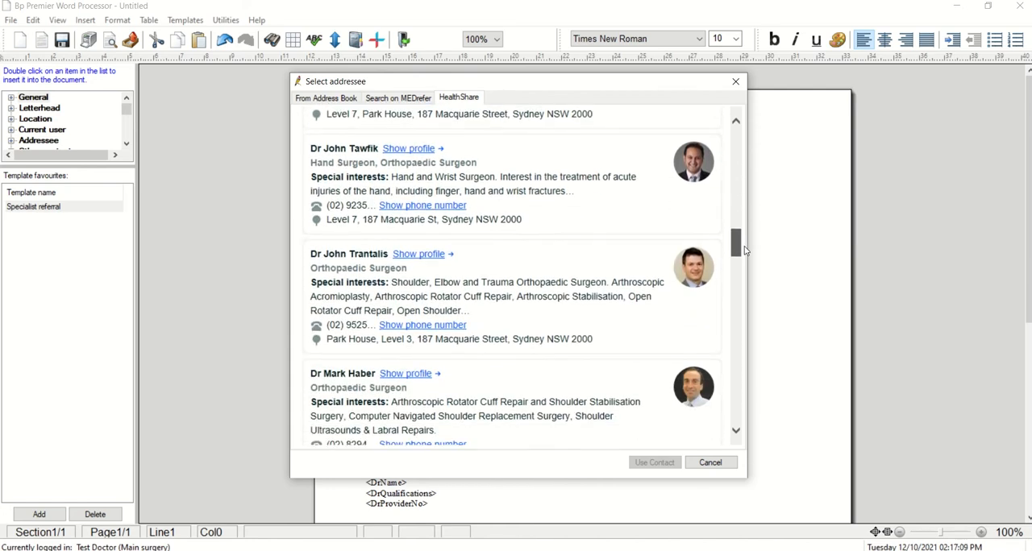
{"action": "scroll", "scroll_direction": "down", "scroll_amount": 3}
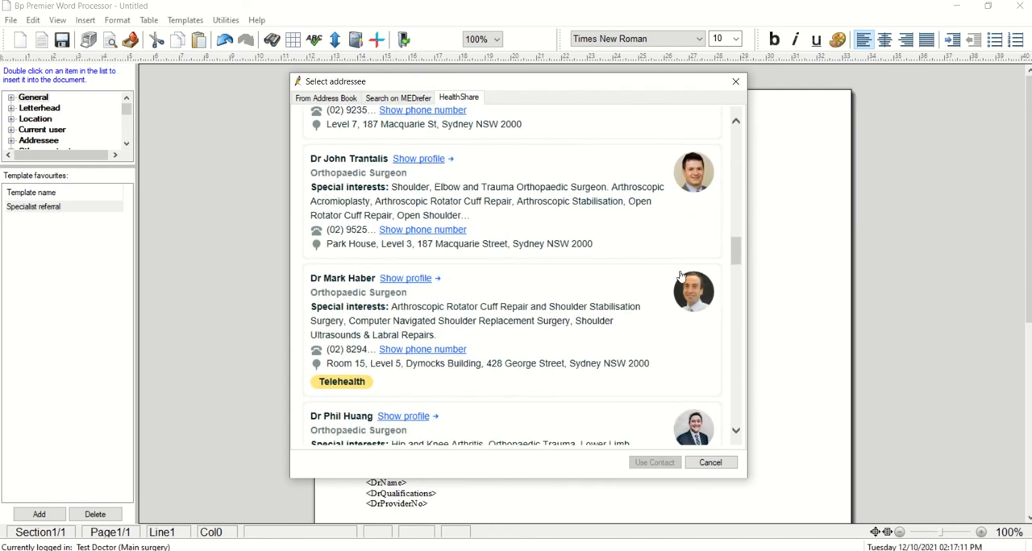
{"action": "left_click", "coordinate": [407, 277]}
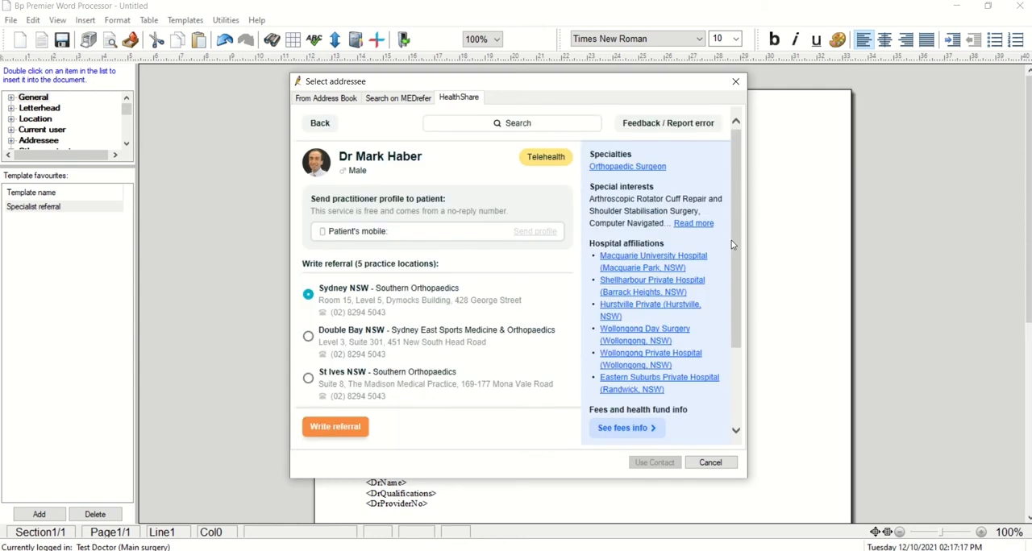
{"action": "scroll", "scroll_direction": "down", "scroll_amount": 3}
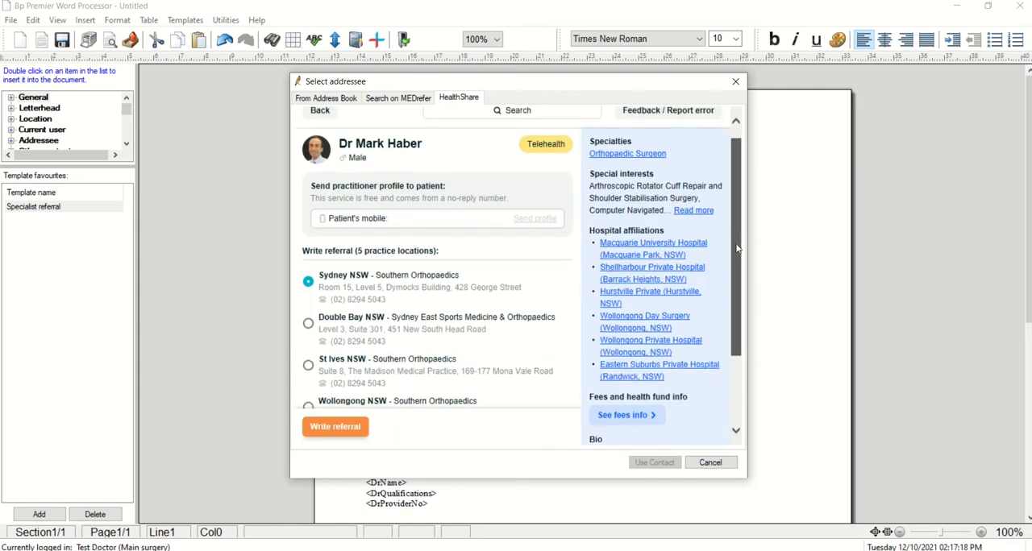
{"action": "scroll", "scroll_direction": "down", "scroll_amount": 3}
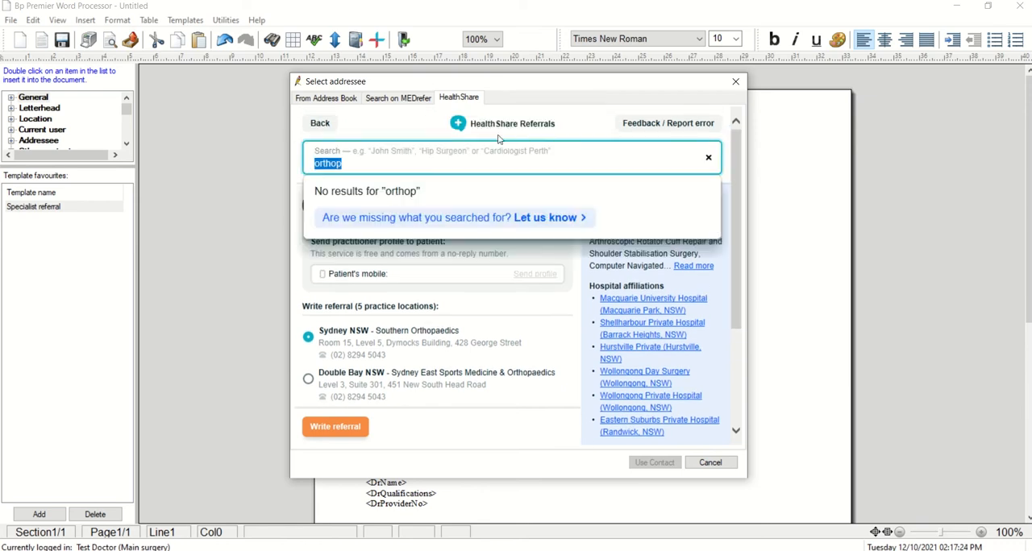
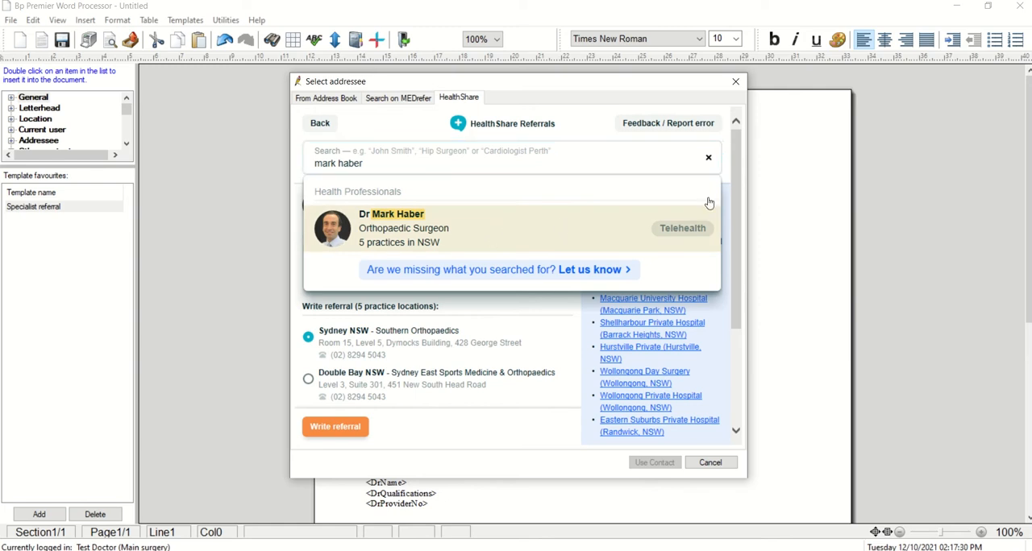
{"action": "left_click", "coordinate": [403, 229]}
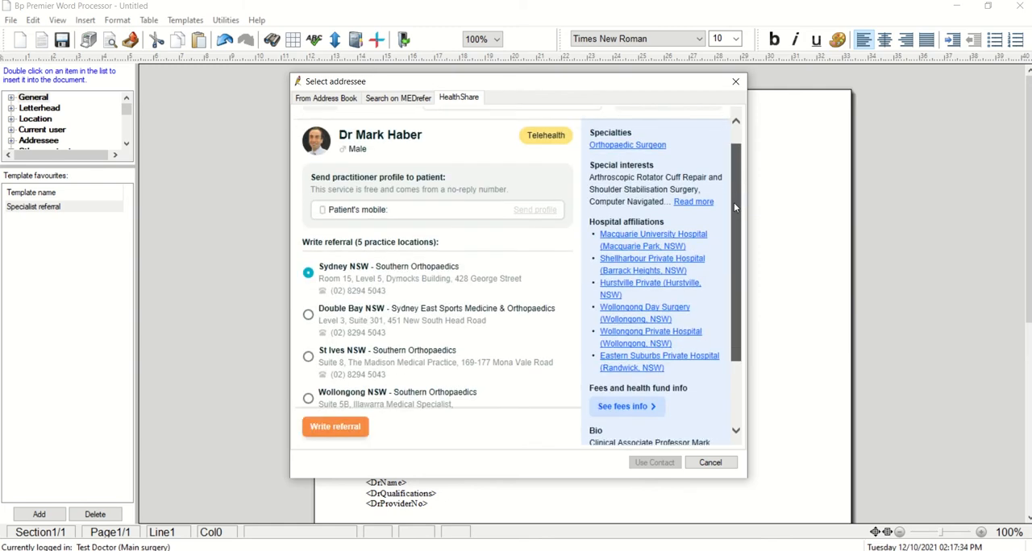
{"action": "scroll", "scroll_direction": "down", "scroll_amount": 3}
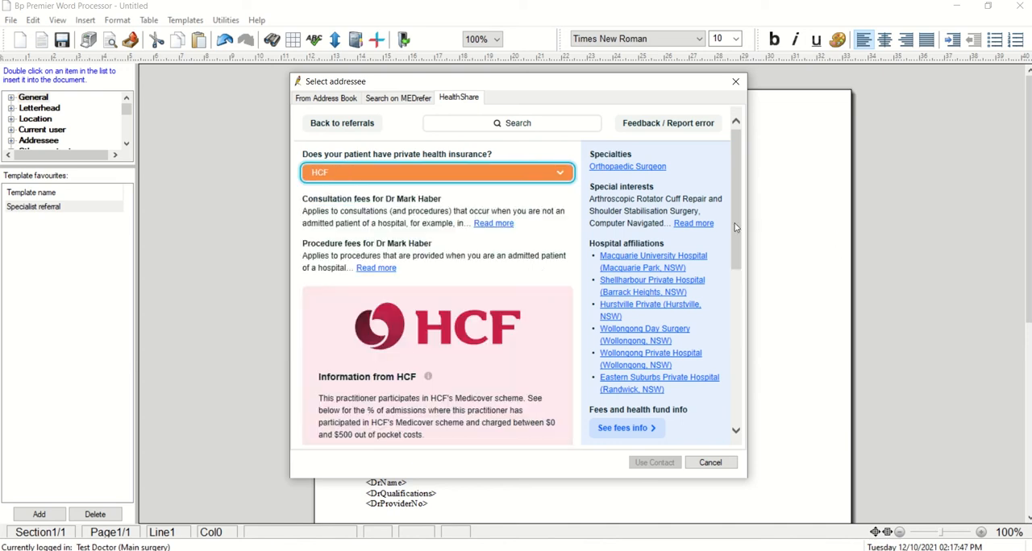
{"action": "scroll", "scroll_direction": "down", "scroll_amount": 3}
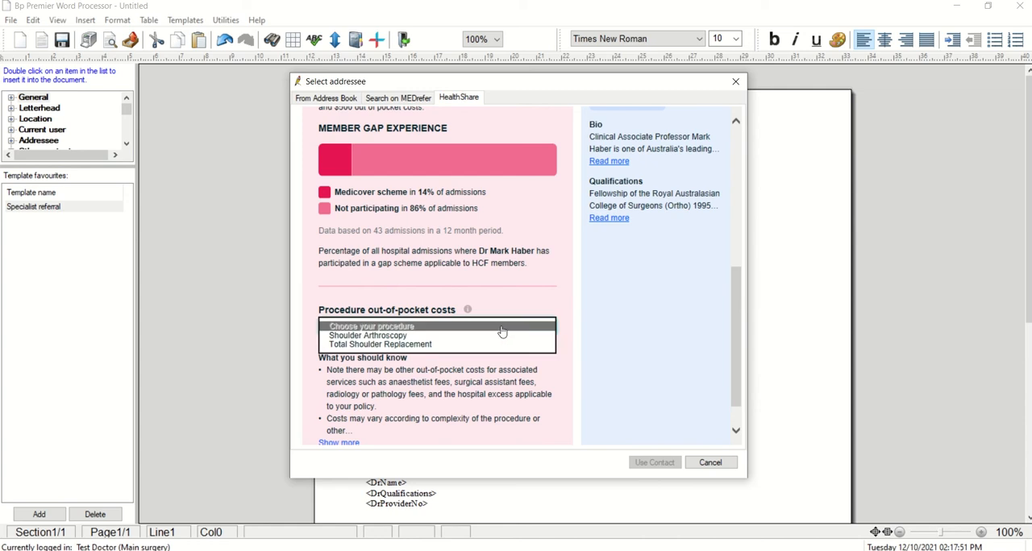
{"action": "left_click", "coordinate": [371, 326]}
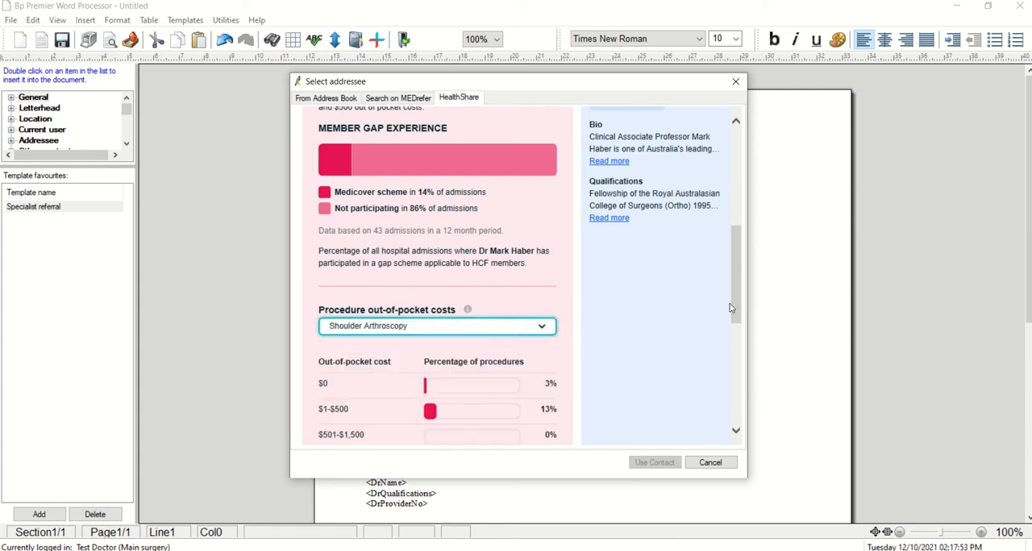
{"action": "scroll", "scroll_direction": "down", "scroll_amount": 3}
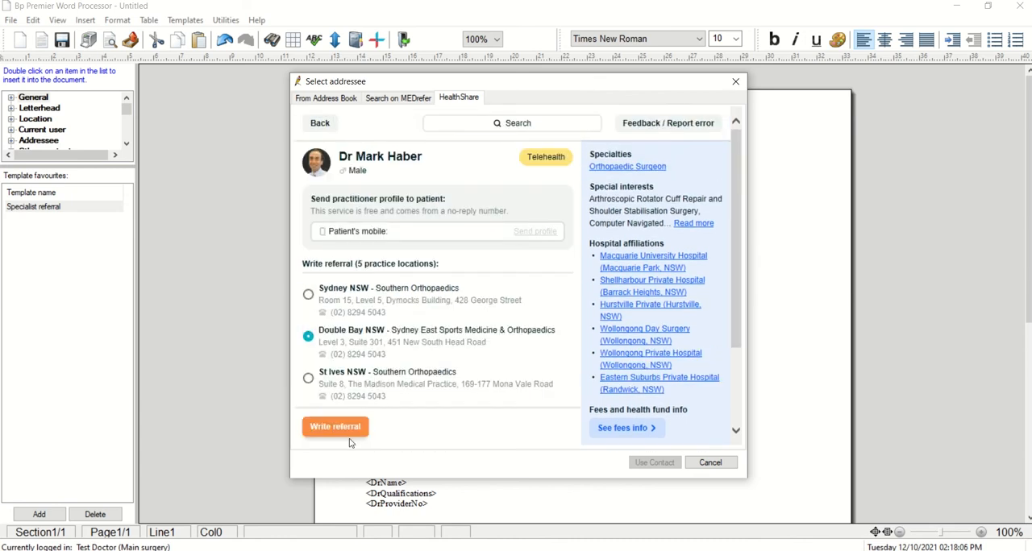
{"action": "left_click", "coordinate": [335, 425]}
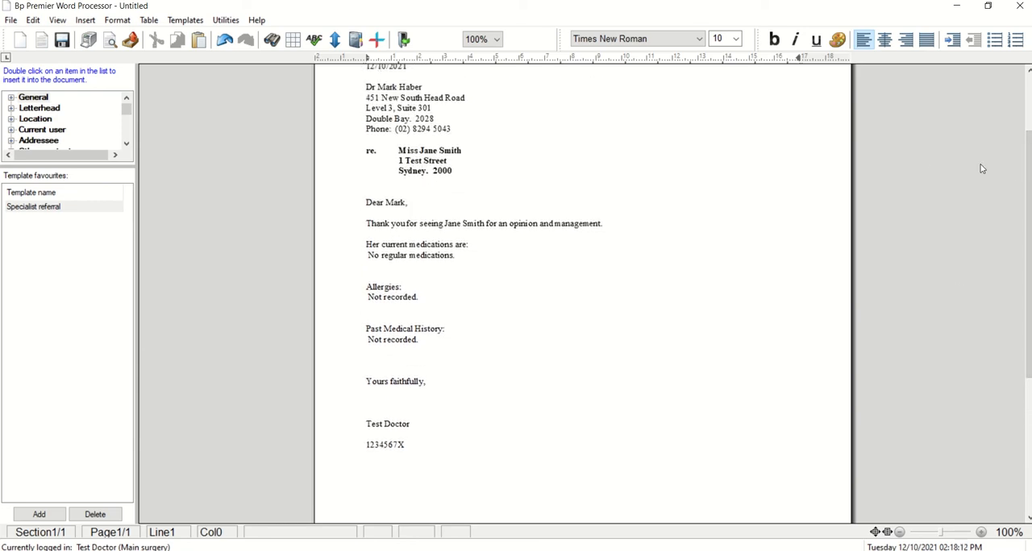
{"action": "mouse_move", "coordinate": [532, 116]}
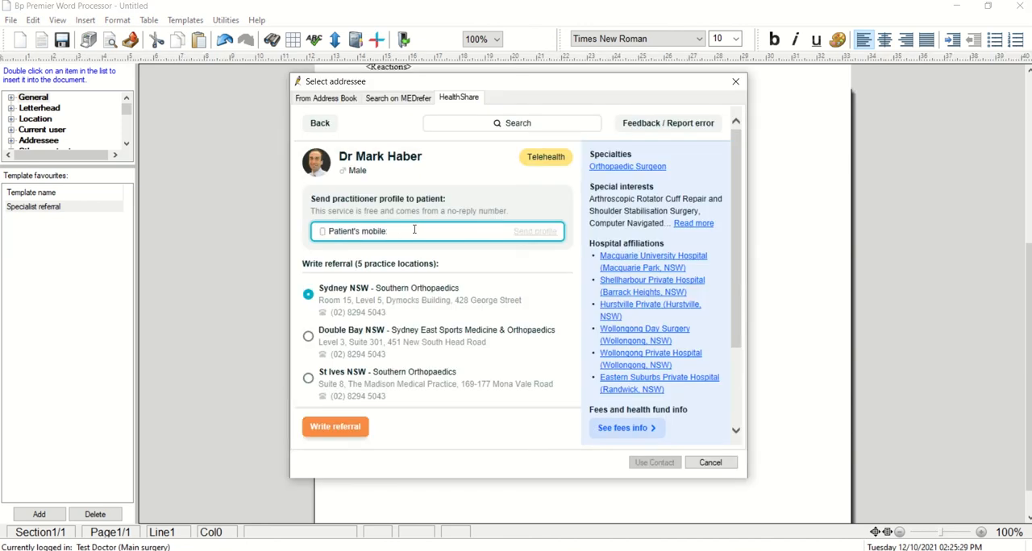
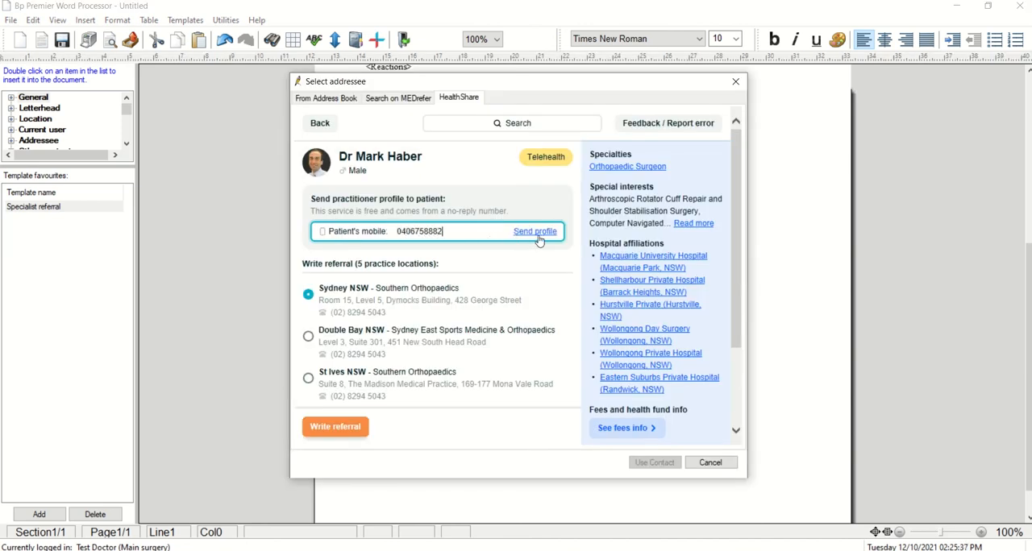
{"action": "left_click", "coordinate": [535, 232]}
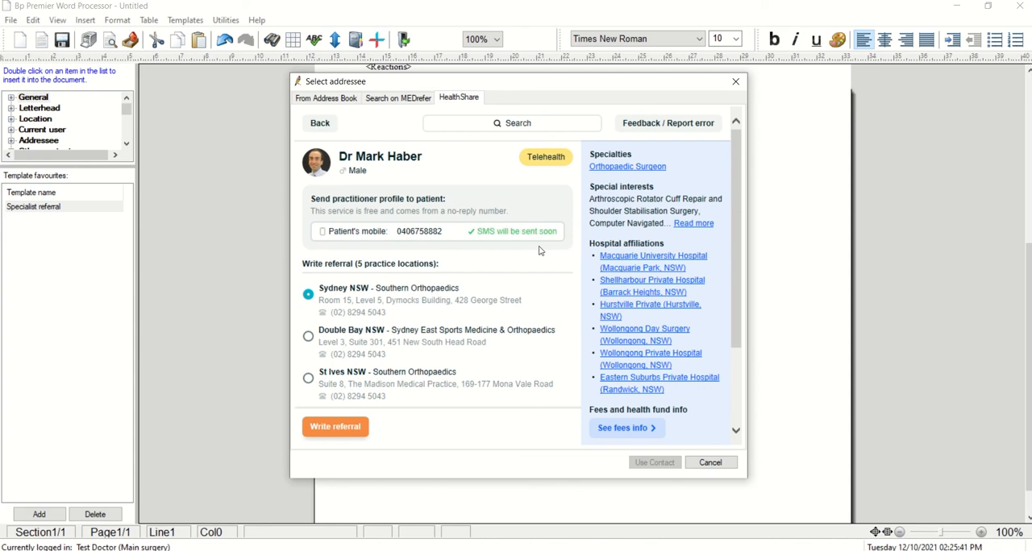